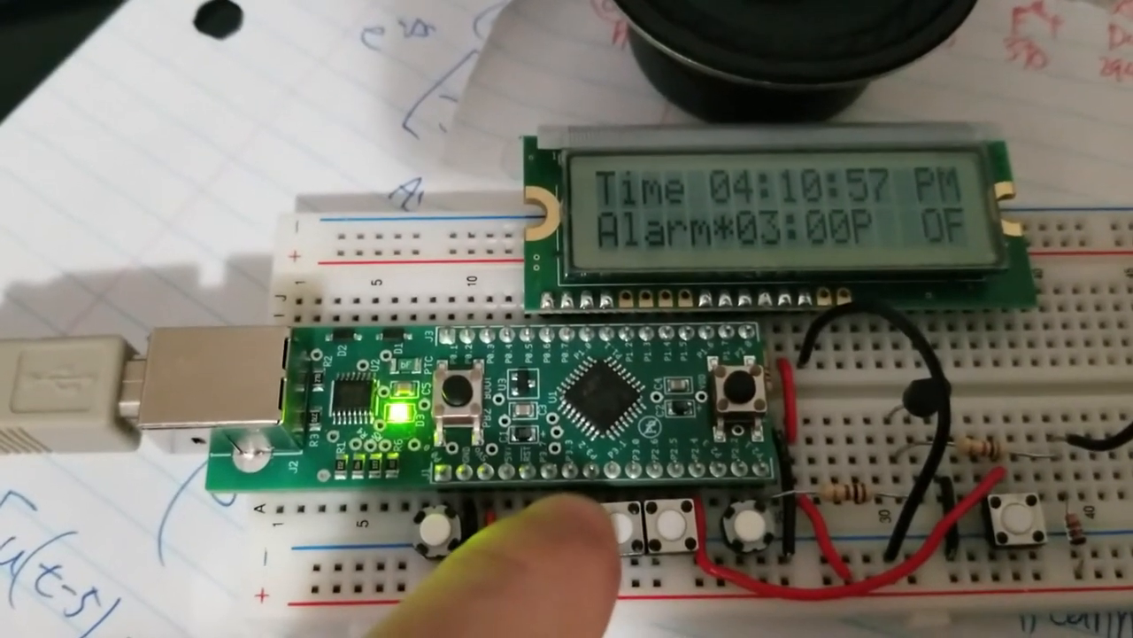
Advance the alarm with the push button so the LCD reads Alarm 04:01P.
left_click(652, 522)
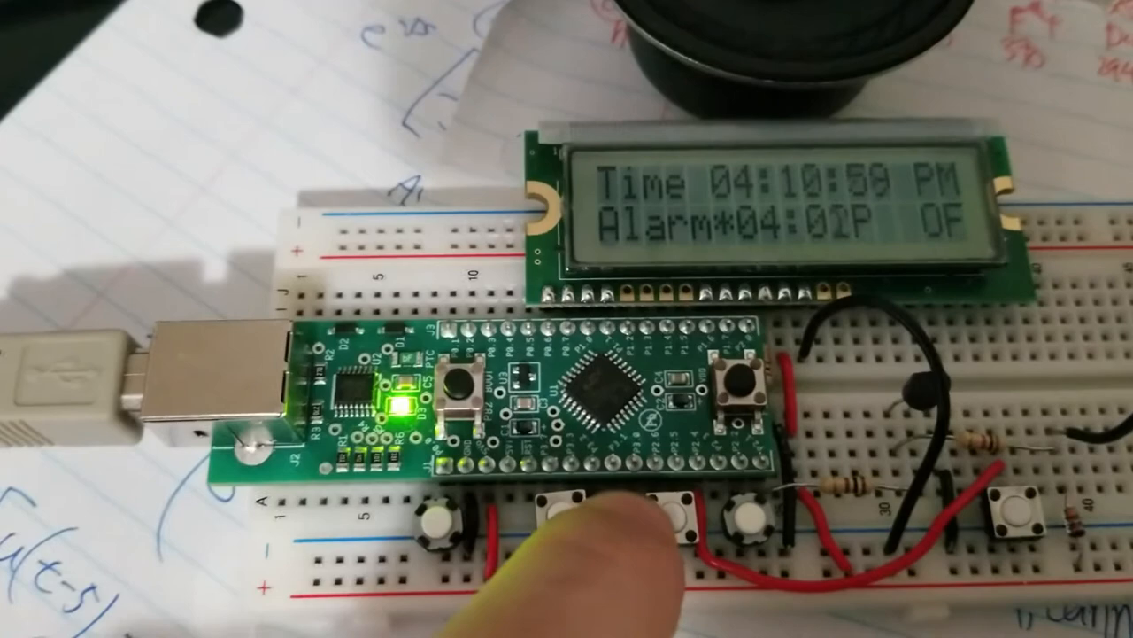